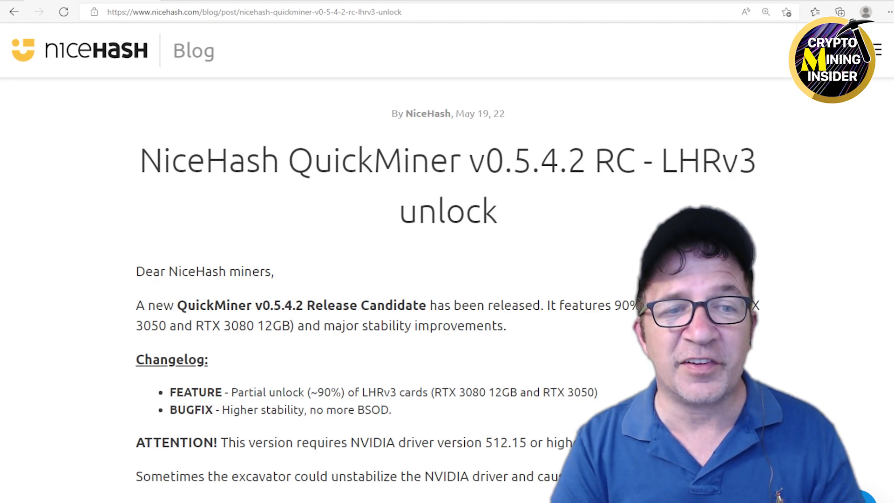
Scroll the Excavator v1.7.6.5 log to review daggerhashimoto speed (~62.6 MH/s), power and efficiency.
scroll(down, 3)
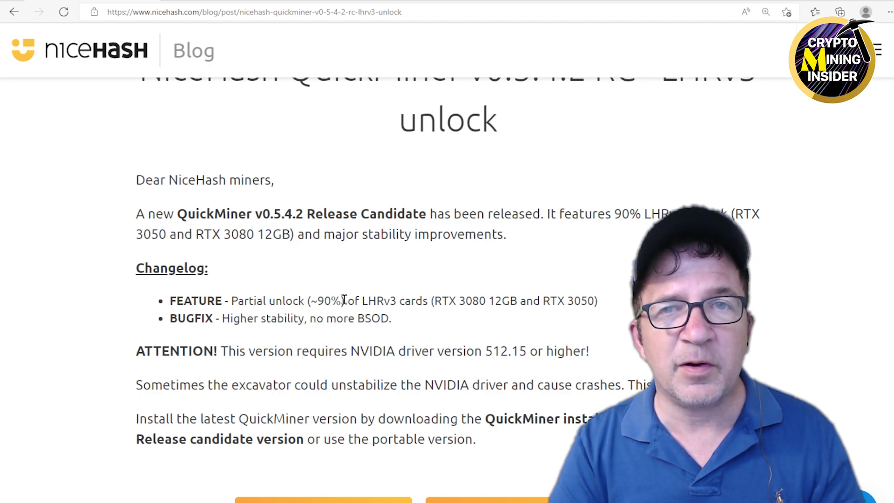
mouse_move(264, 385)
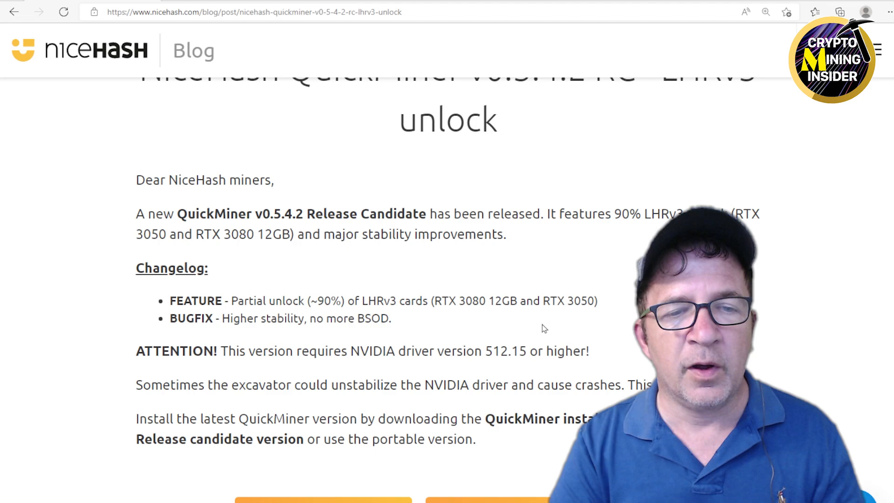
mouse_move(492, 370)
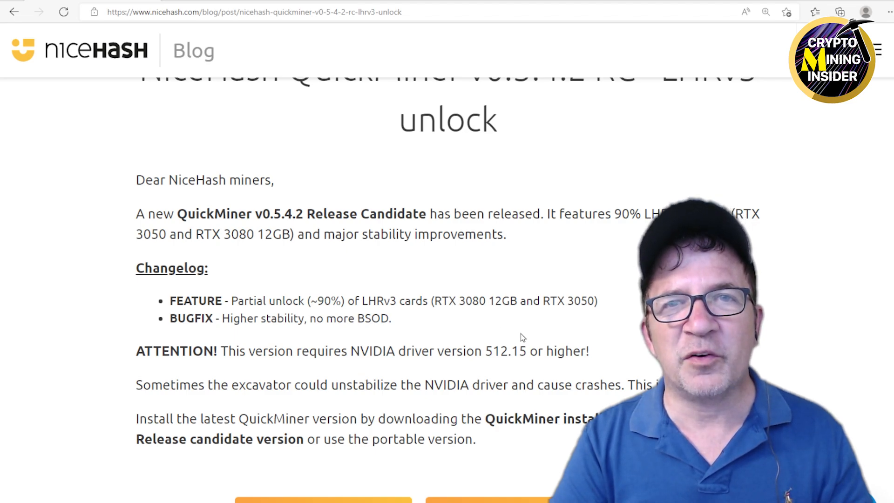
mouse_move(620, 375)
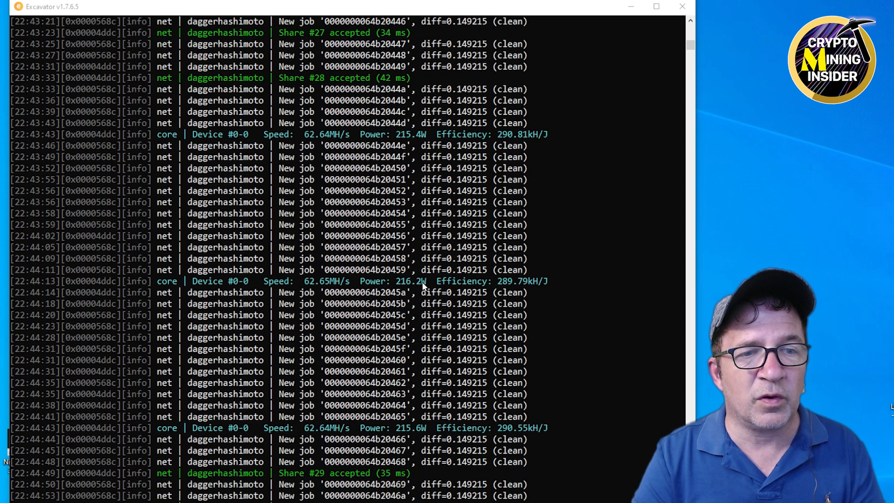
mouse_move(511, 290)
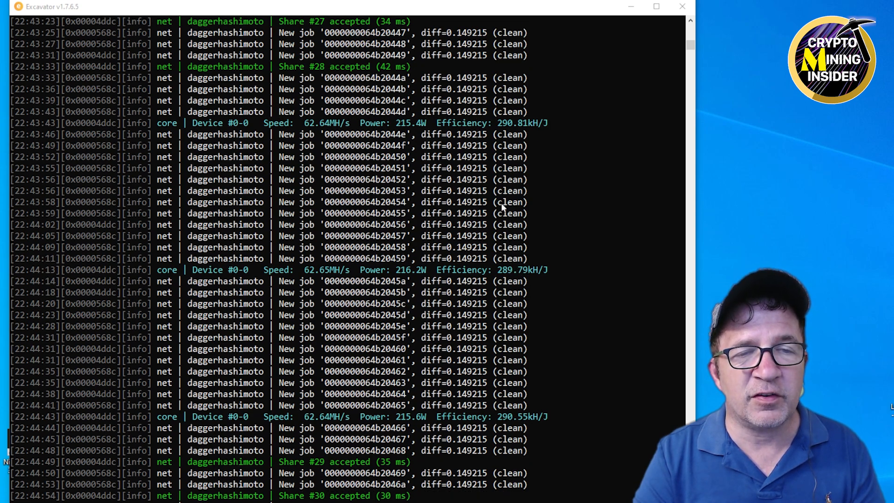
scroll(down, 3)
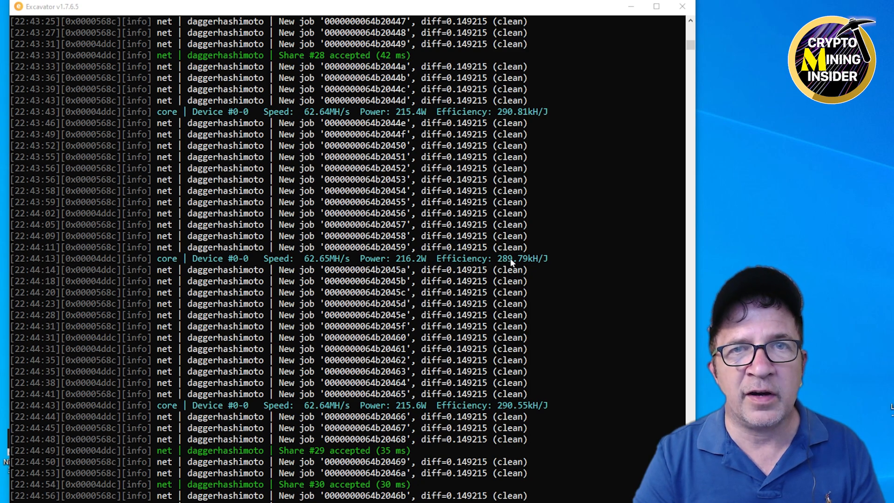
scroll(down, 3)
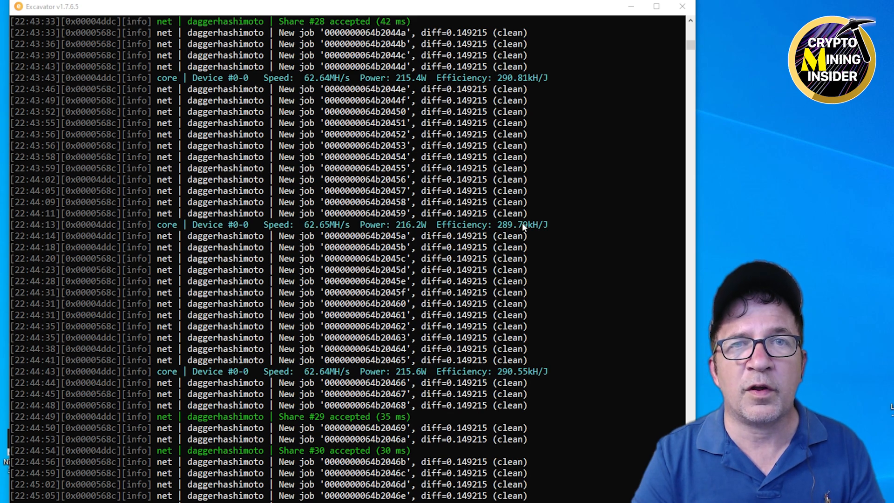
scroll(down, 3)
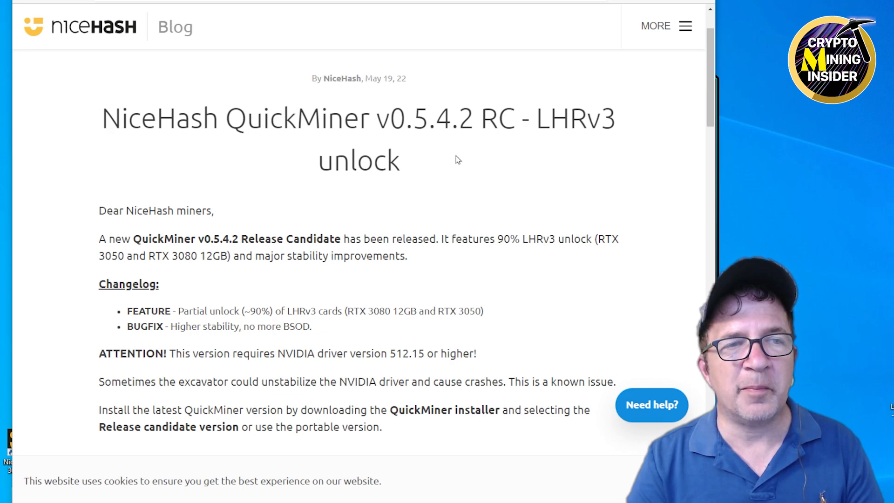
mouse_move(468, 141)
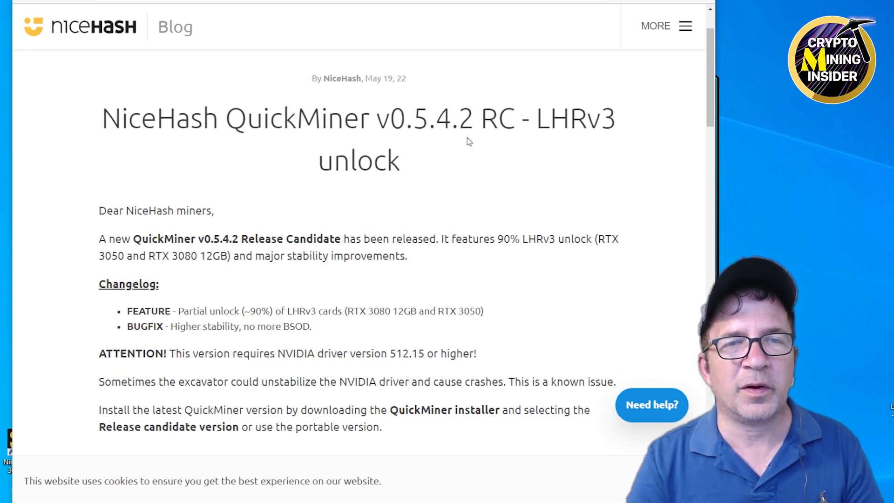
mouse_move(465, 208)
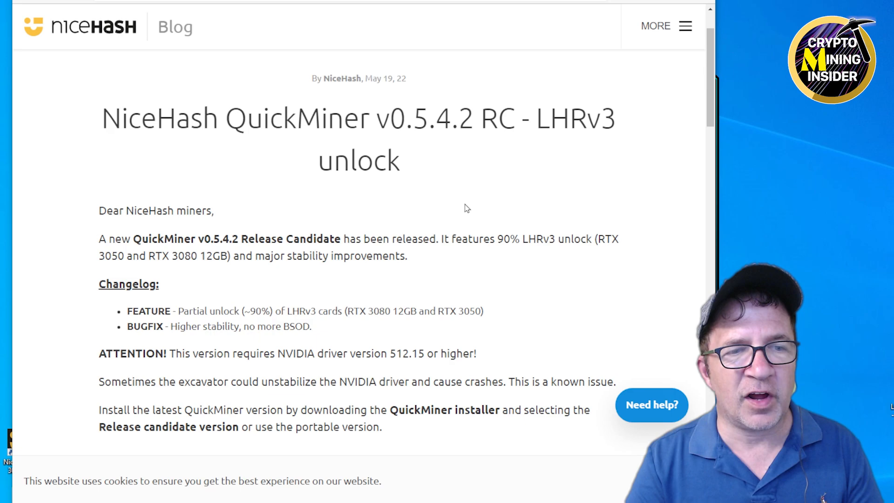
Scroll through the NiceHash QuickMiner v0.5.4.2 RC LHRv3 unlock blog post in Edge.
scroll(down, 3)
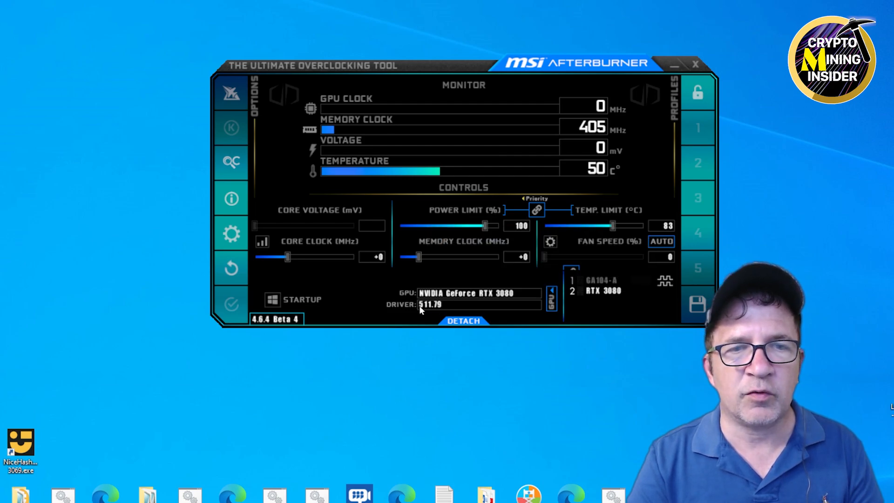
mouse_move(427, 304)
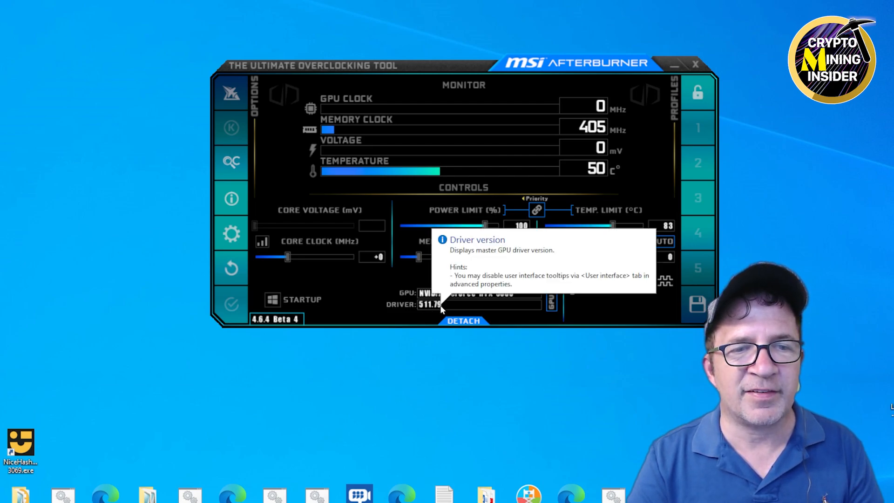
Check the installed GPU driver version (511.79) in MSI Afterburner.
click(696, 64)
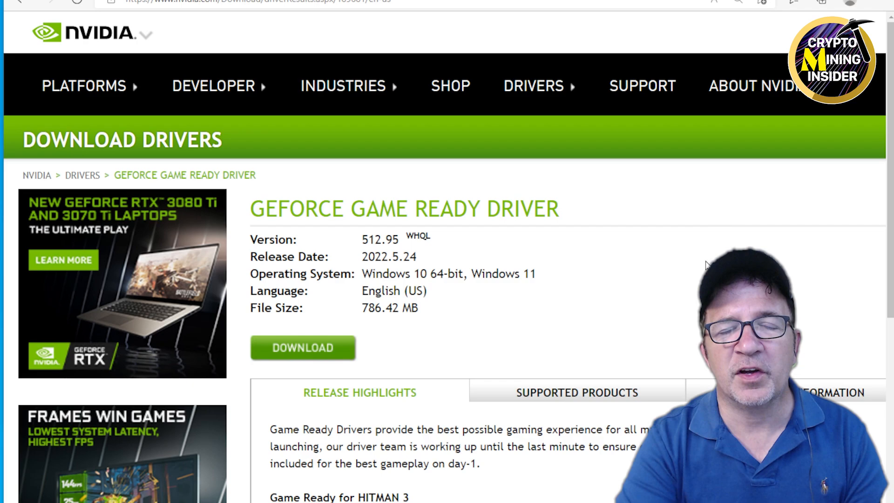
mouse_move(548, 173)
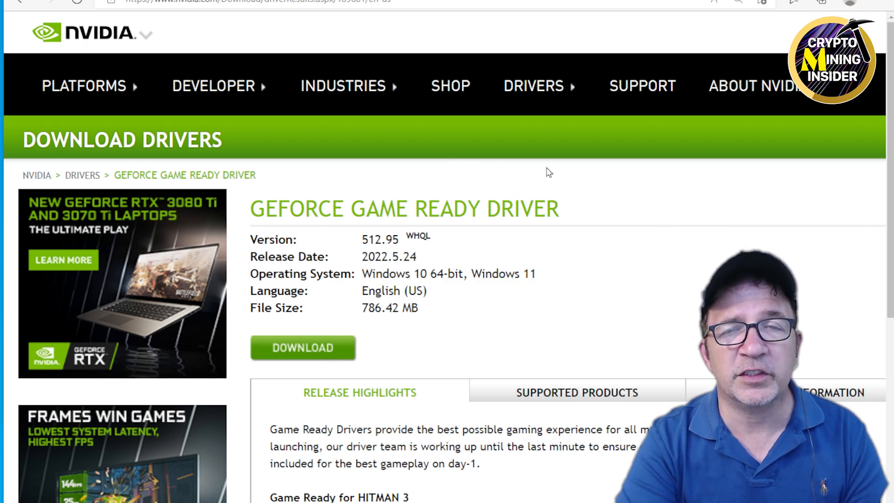
mouse_move(474, 231)
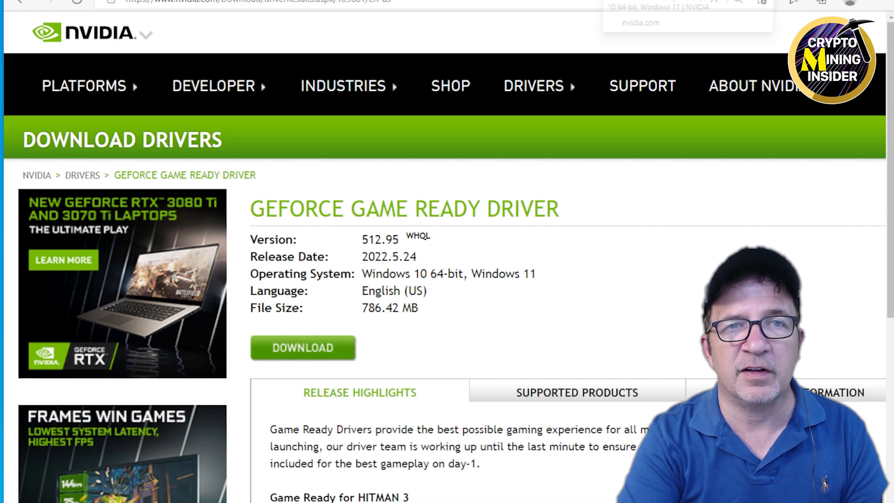
click(533, 86)
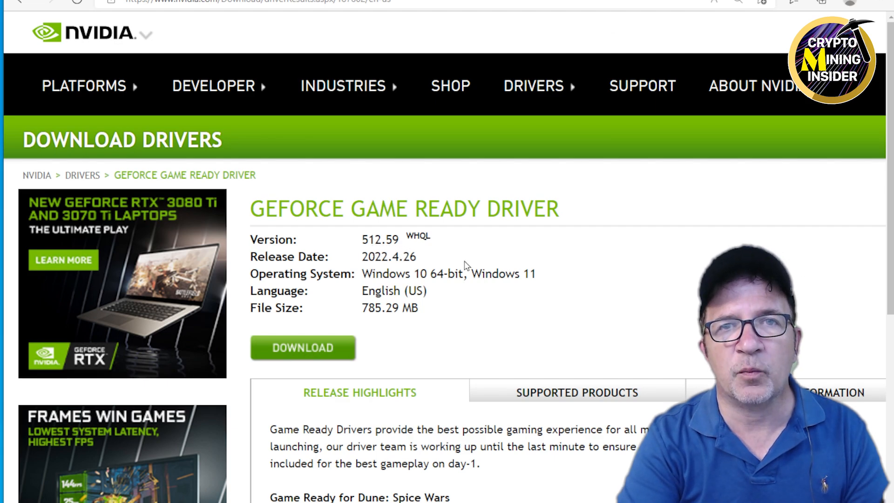
mouse_move(626, 287)
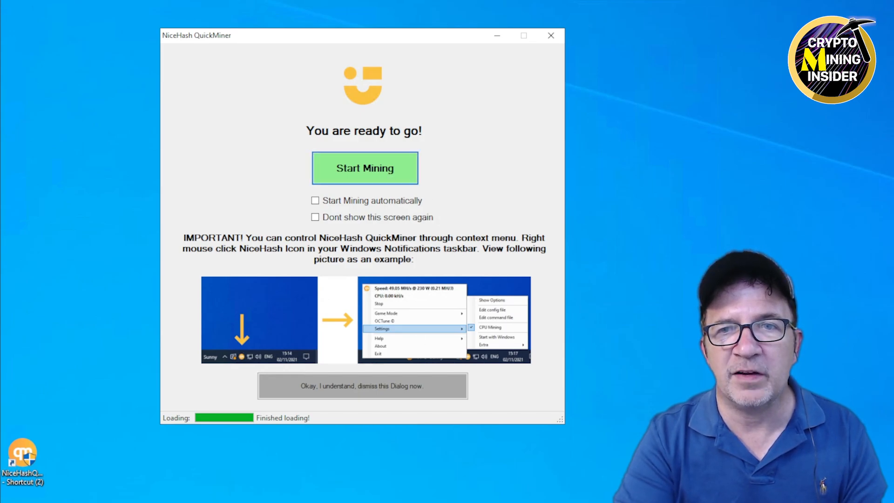
Start mining from the QuickMiner welcome dialog, launching Excavator v1.7.7.2 at about 90.3 MH/s.
click(364, 167)
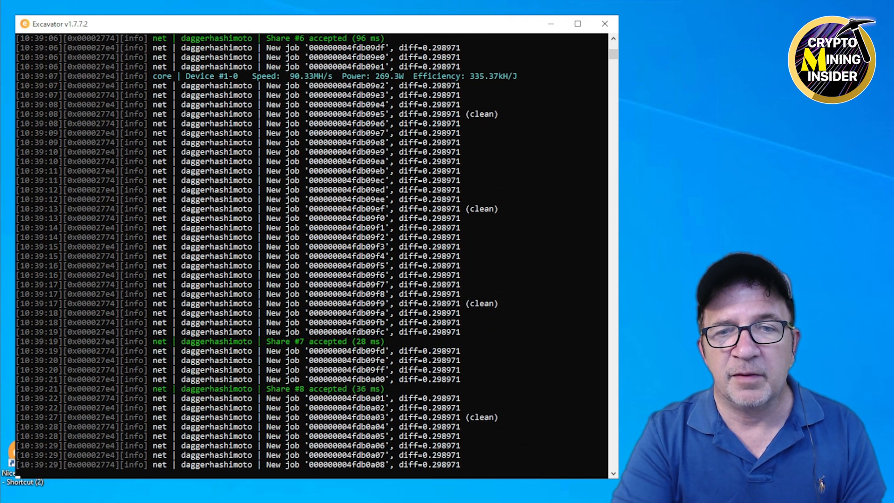
scroll(down, 3)
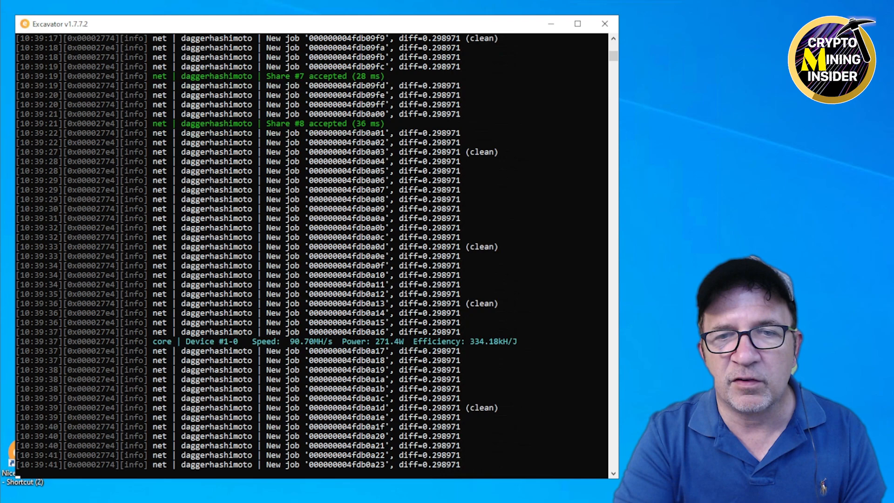
scroll(down, 3)
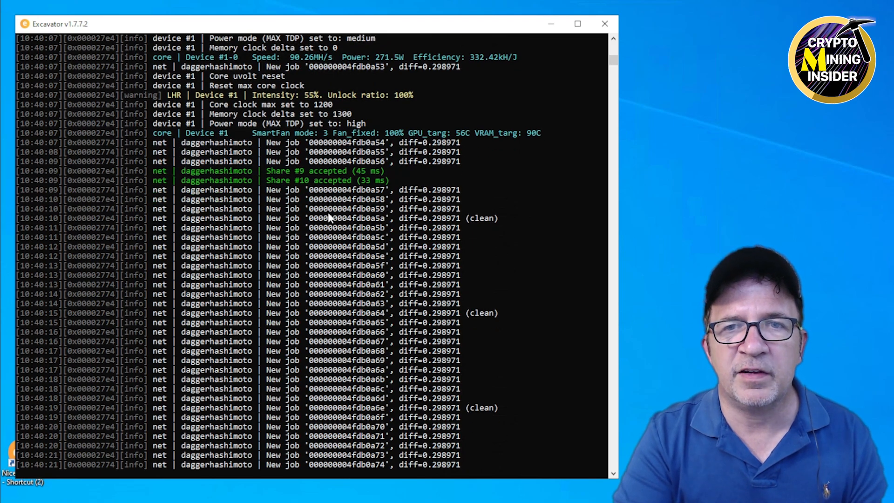
Scroll the Excavator log to confirm memory clock delta 1400 and about 103.5 MH/s.
scroll(down, 3)
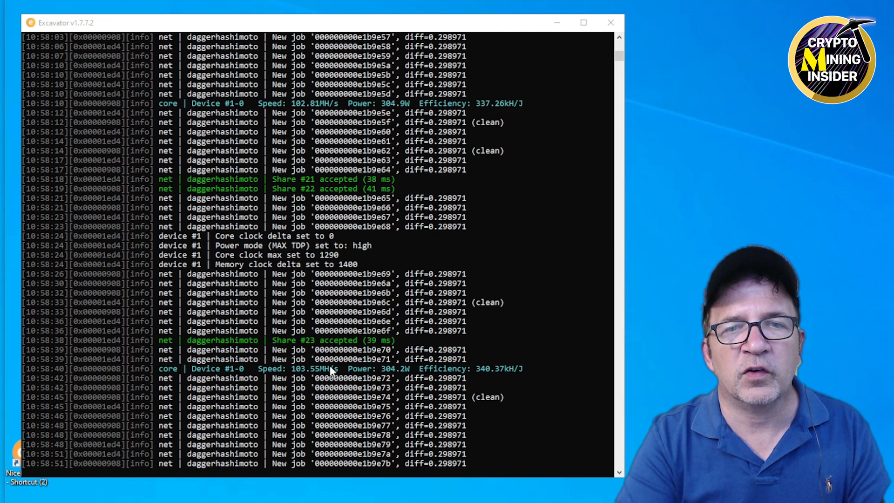
Scroll the Excavator console to the 103.55 MH/s speed line at about 304 W.
scroll(down, 3)
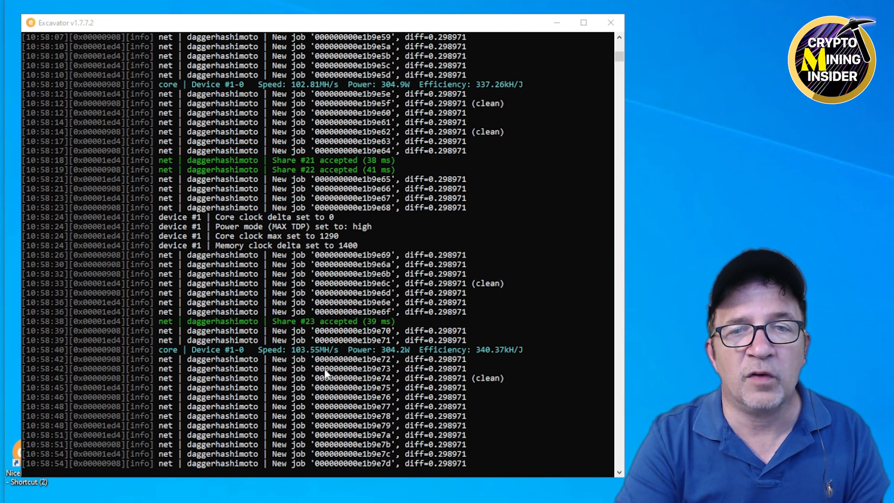
scroll(down, 3)
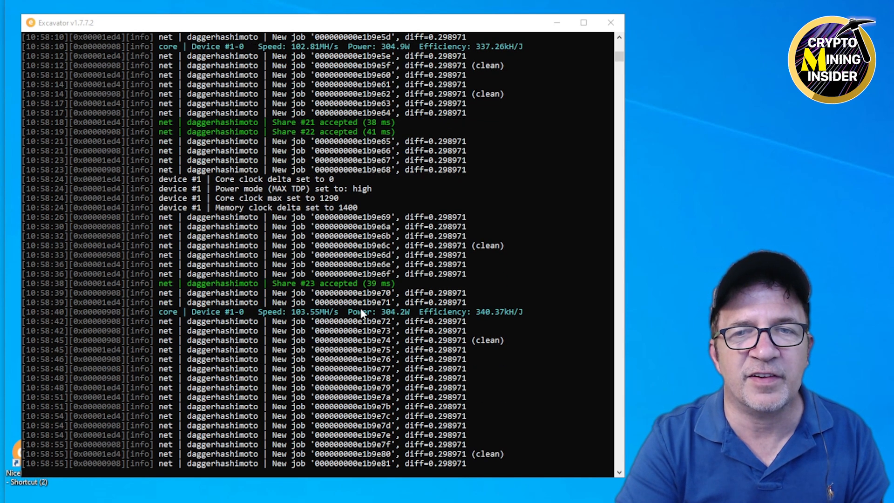